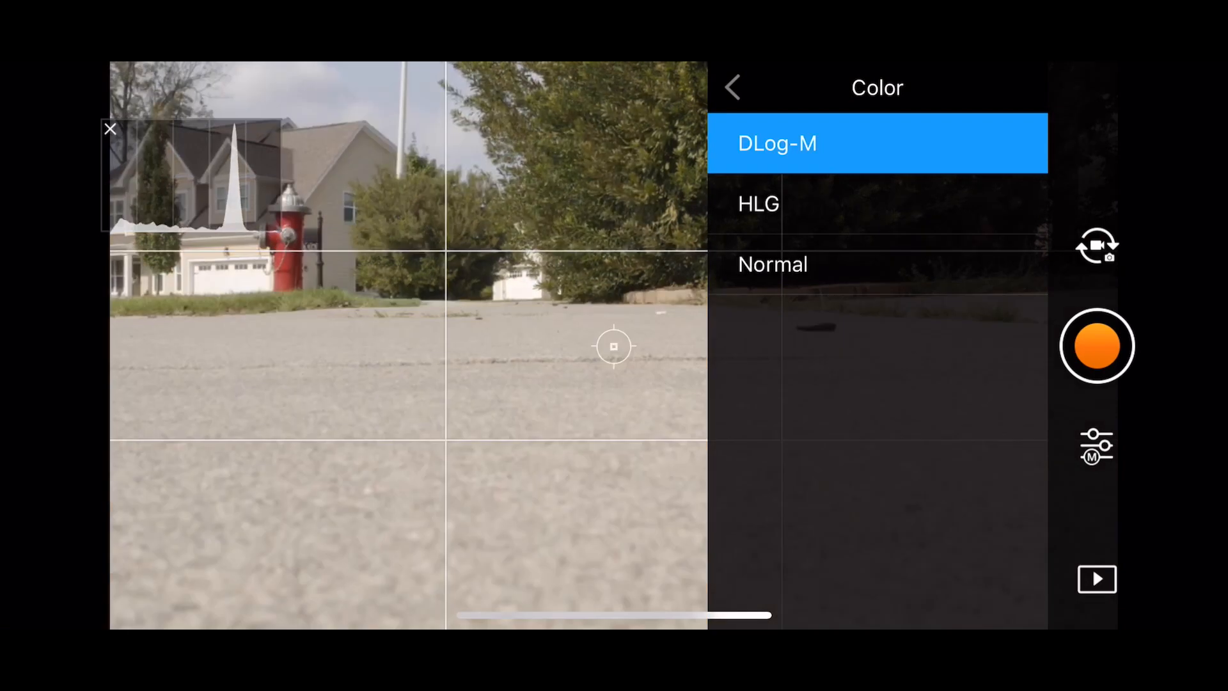
# Keep the DLog-M colour profile and close settings to the live flight view
pyautogui.click(736, 87)
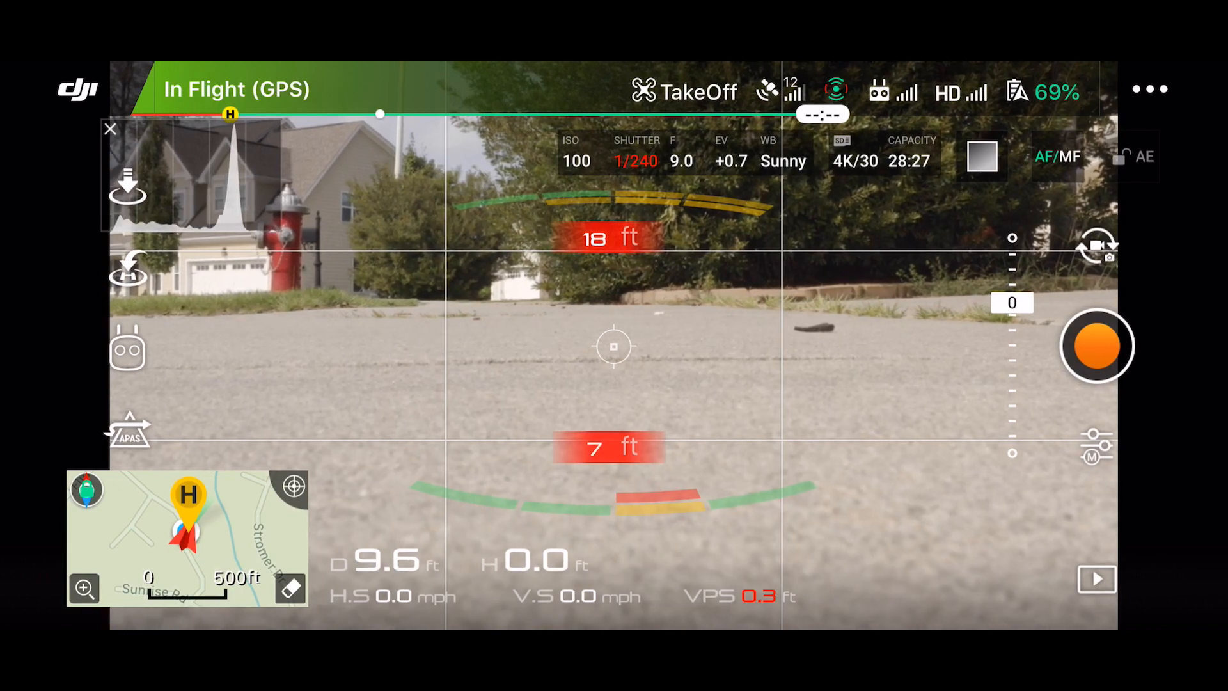
pyautogui.click(1097, 345)
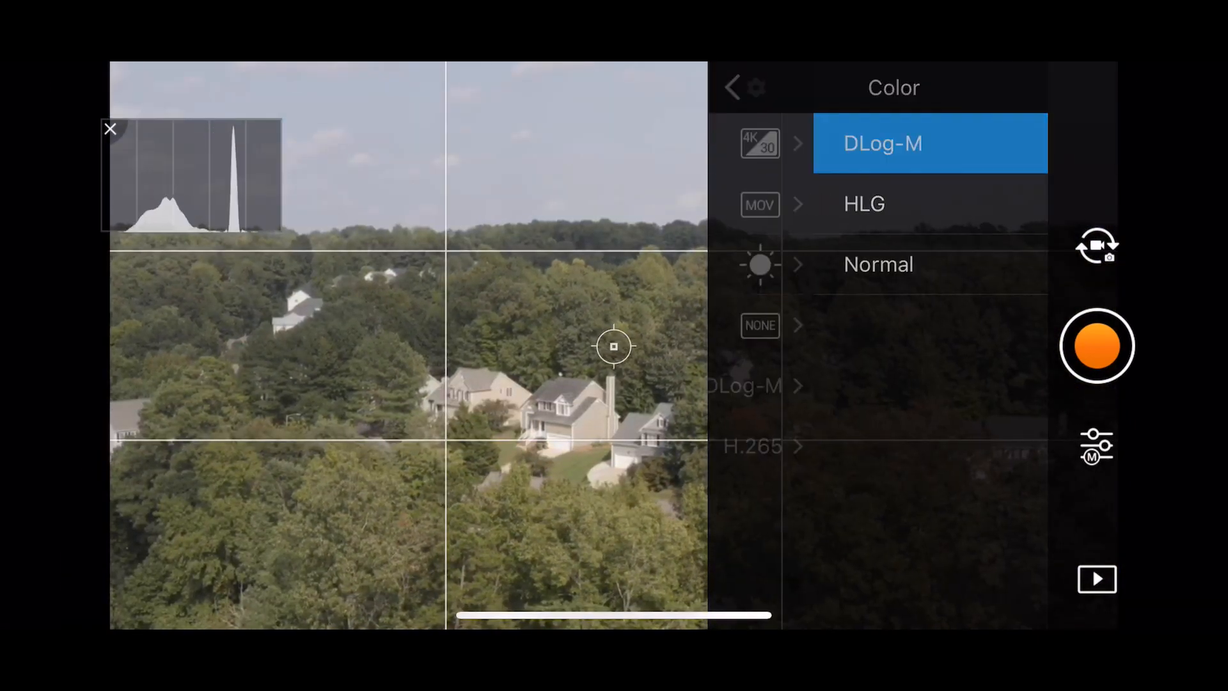
# Review the DLog-M feed, then change the camera colour profile to Normal
pyautogui.click(734, 88)
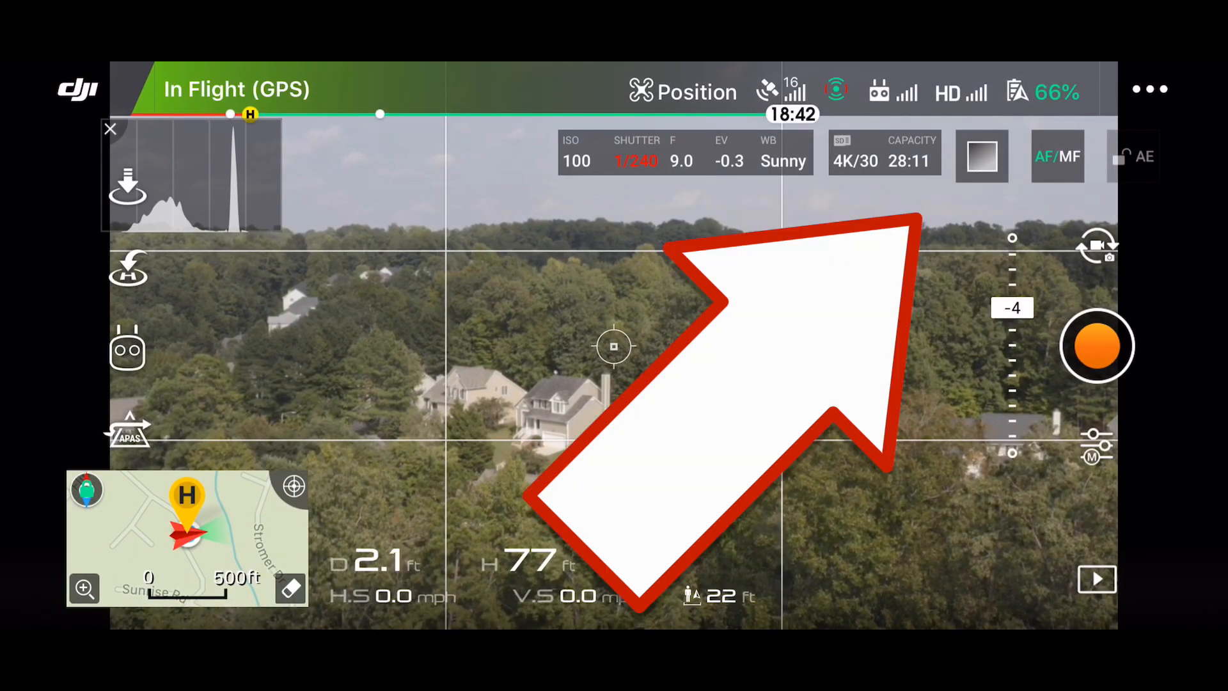
pyautogui.click(982, 155)
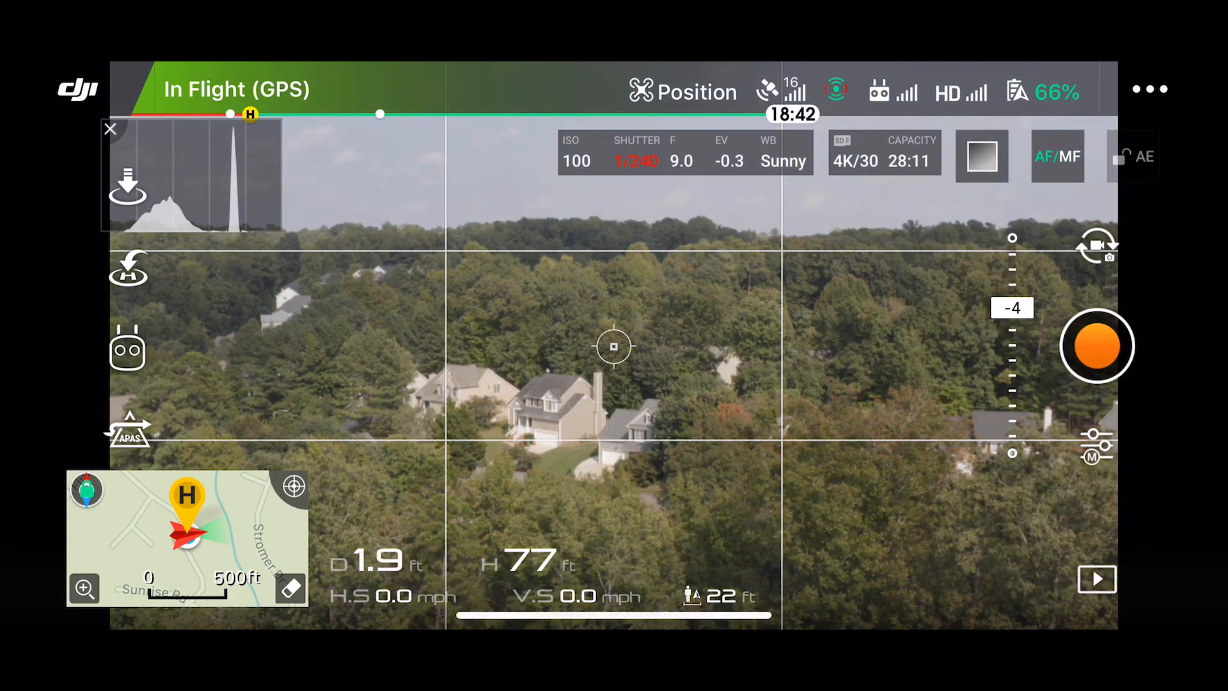
pyautogui.click(982, 156)
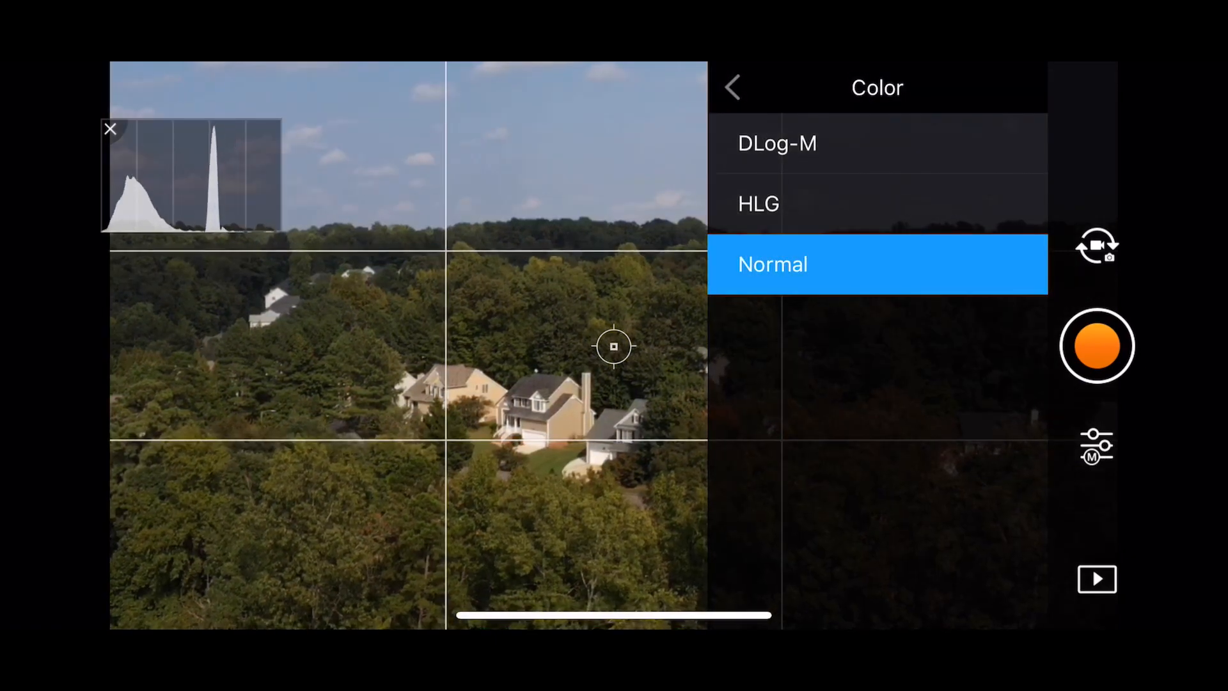
pyautogui.click(776, 143)
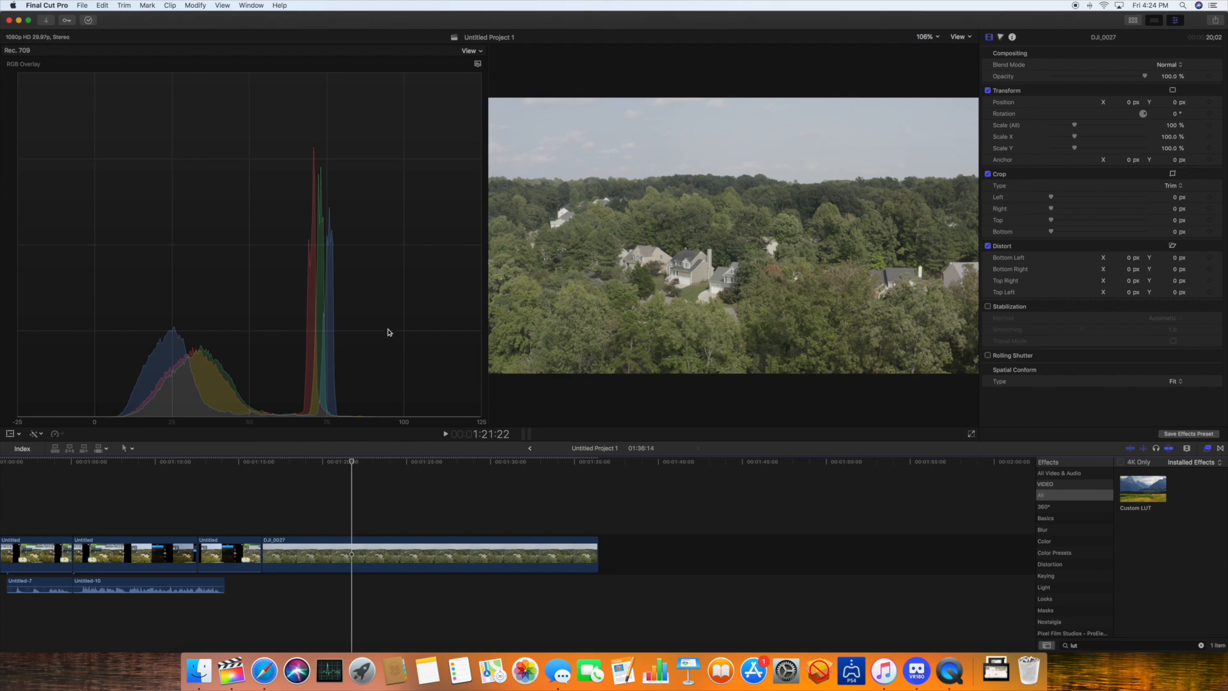
pyautogui.moveTo(192, 397)
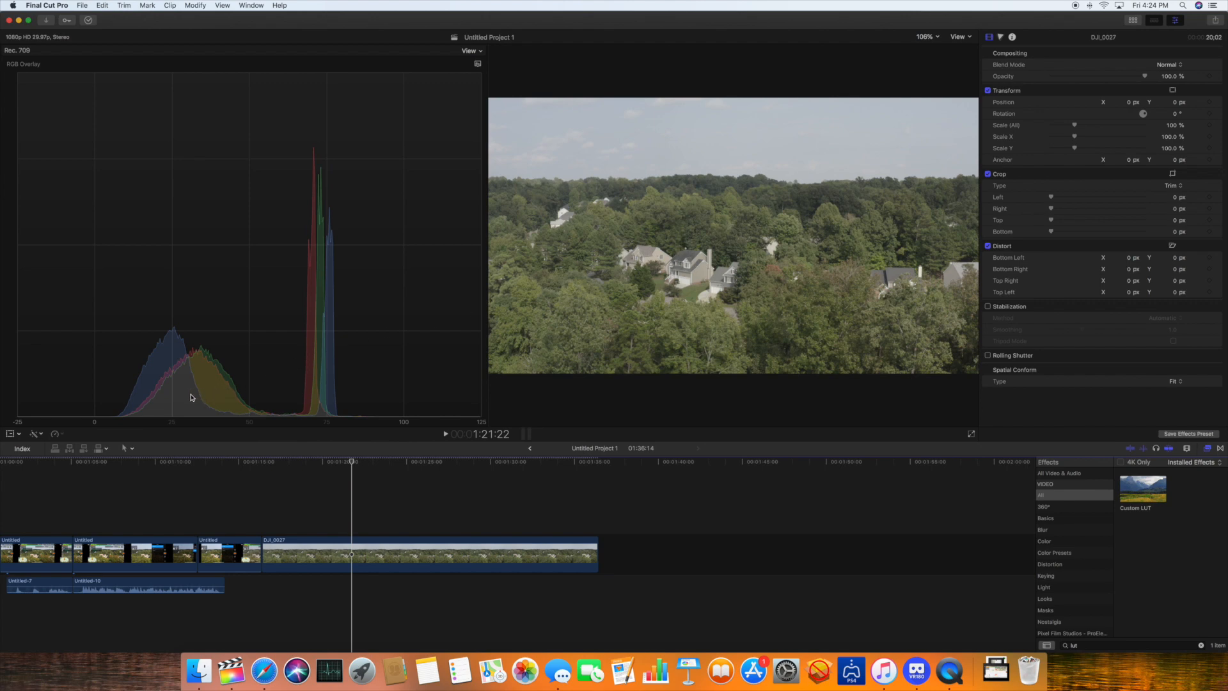
pyautogui.moveTo(256, 431)
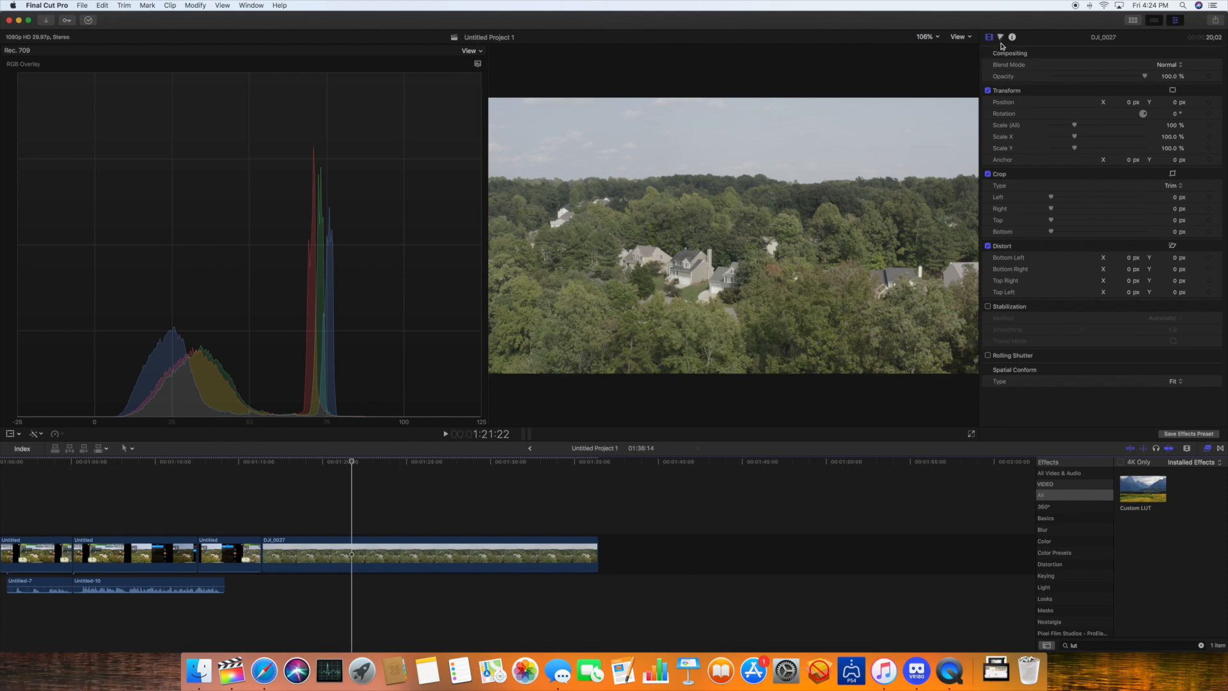
# Show the Color Wheels for DJI_0027 and drag the Highlights wheel
pyautogui.click(1007, 37)
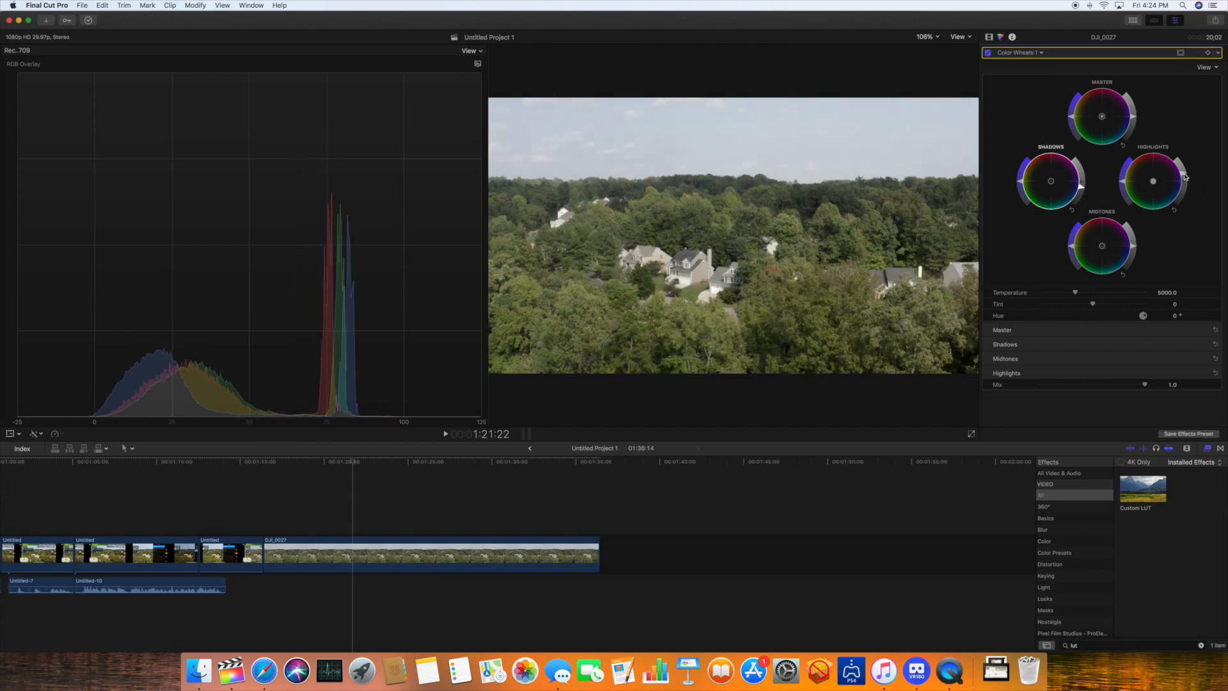
pyautogui.moveTo(1182, 178); pyautogui.dragTo(1175, 171)
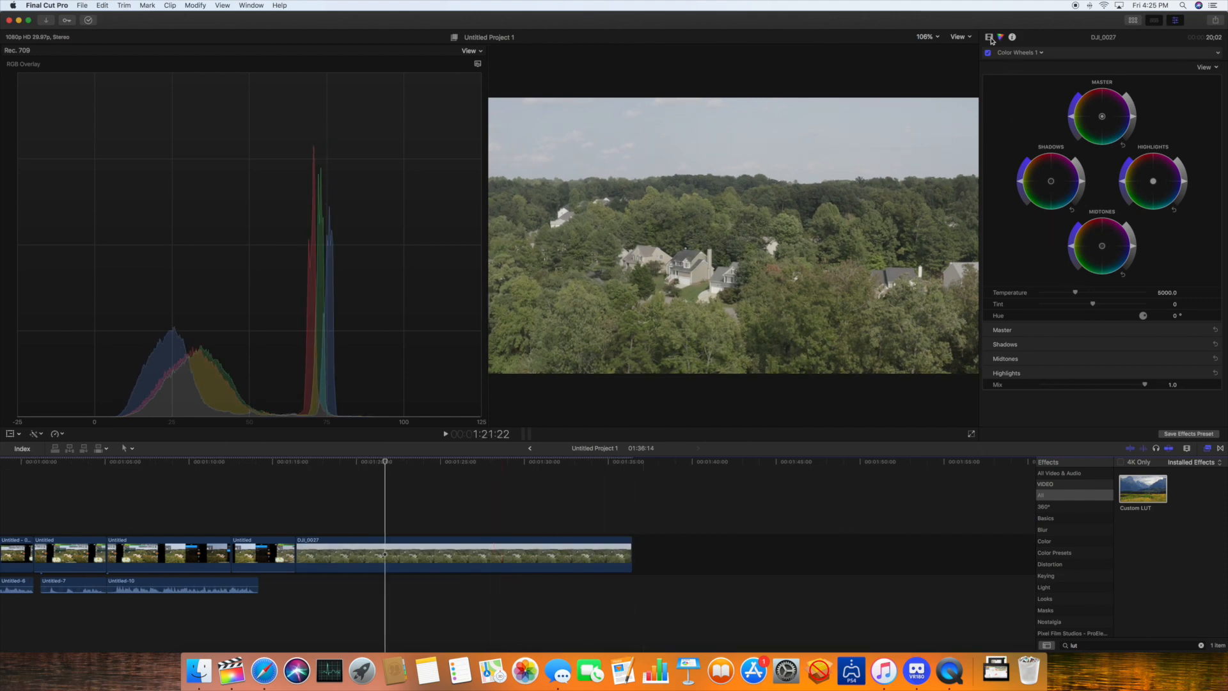
# Set Custom LUT to DLog-M to Rec709, then uncheck it to compare
pyautogui.click(988, 37)
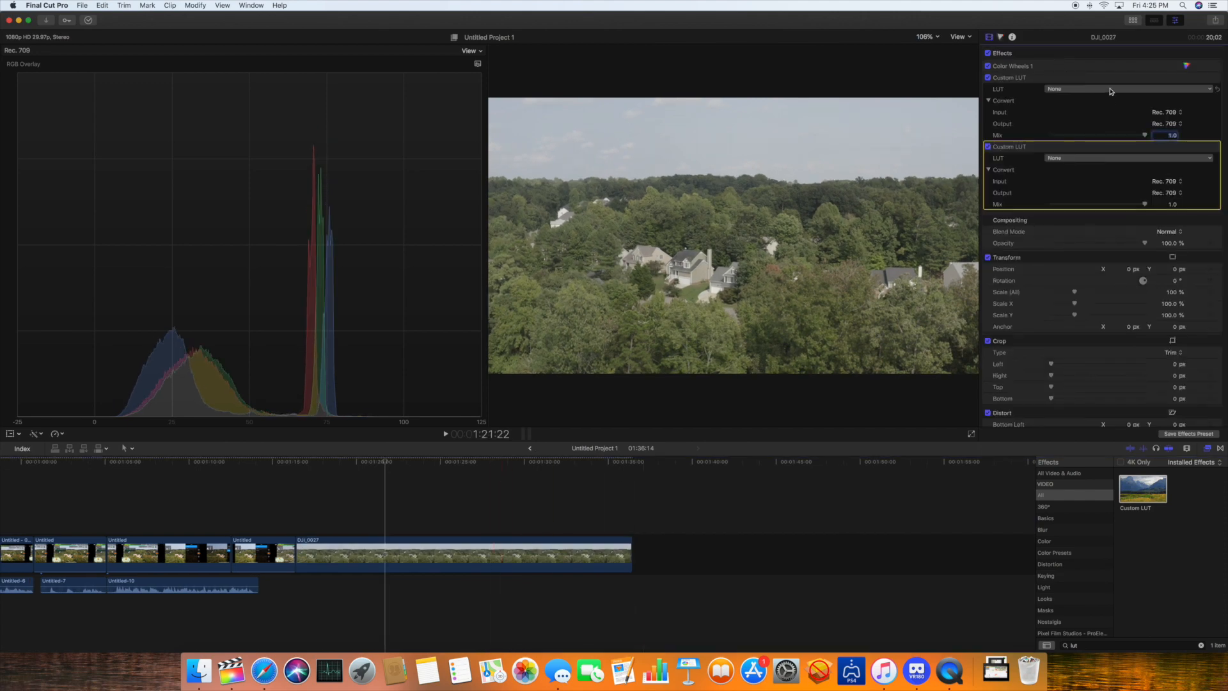
pyautogui.click(1124, 88)
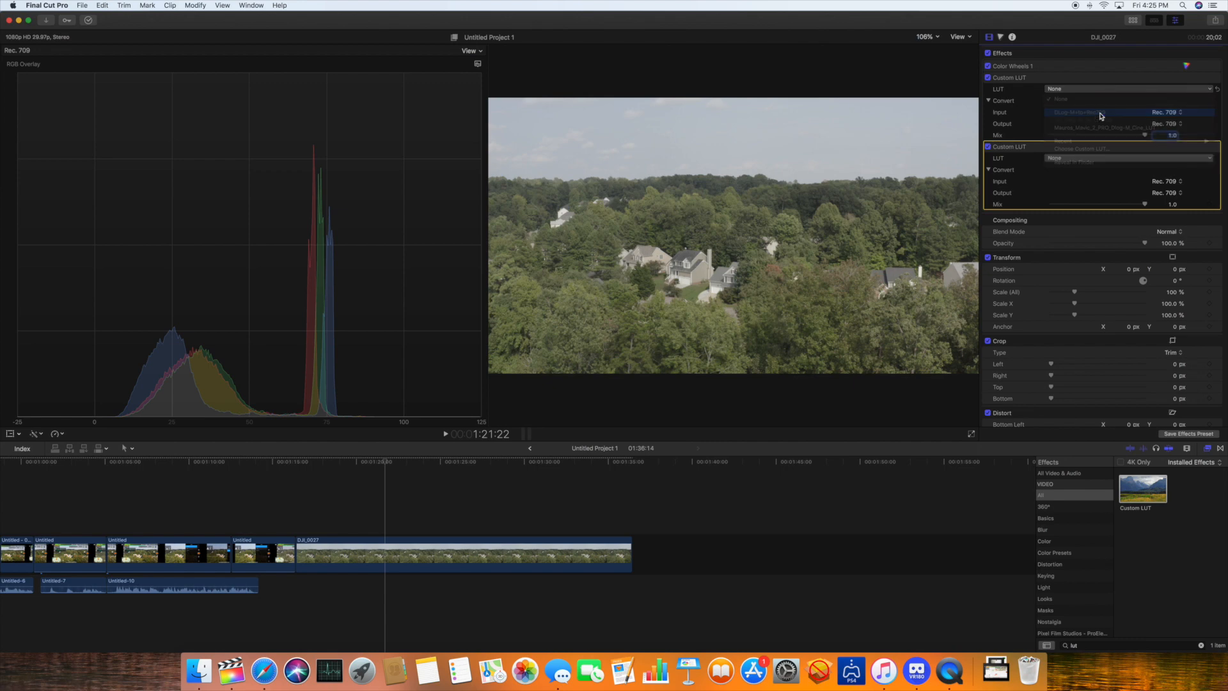
pyautogui.click(1101, 112)
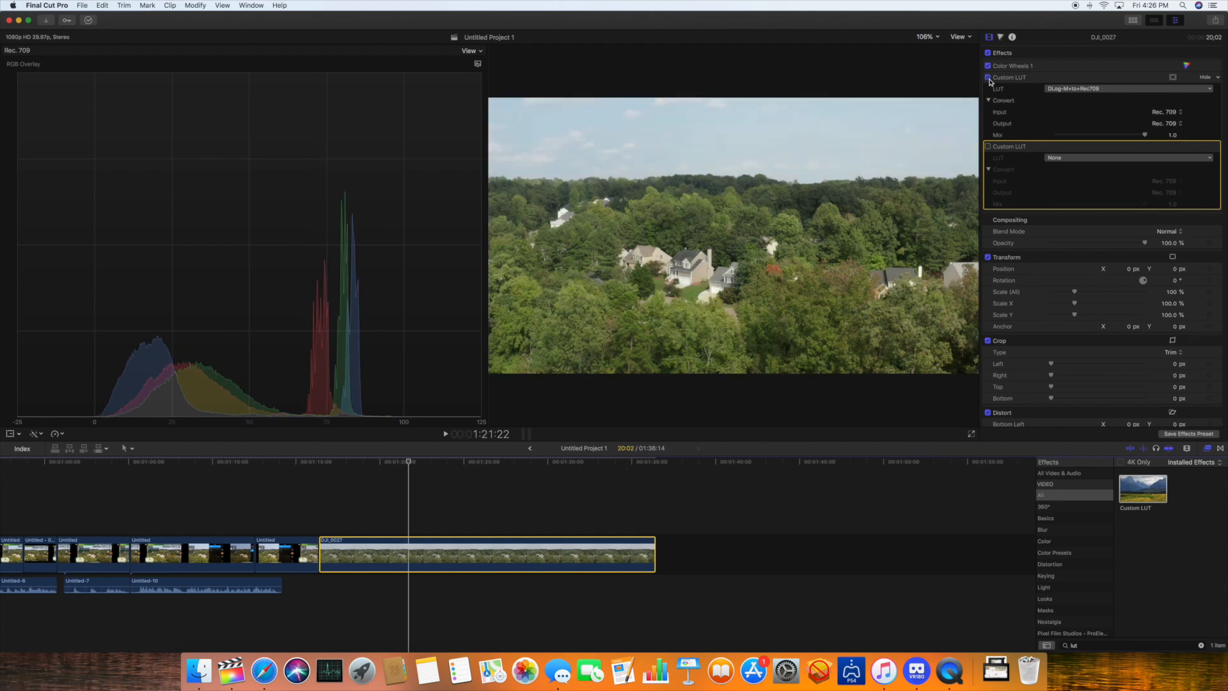
pyautogui.click(986, 76)
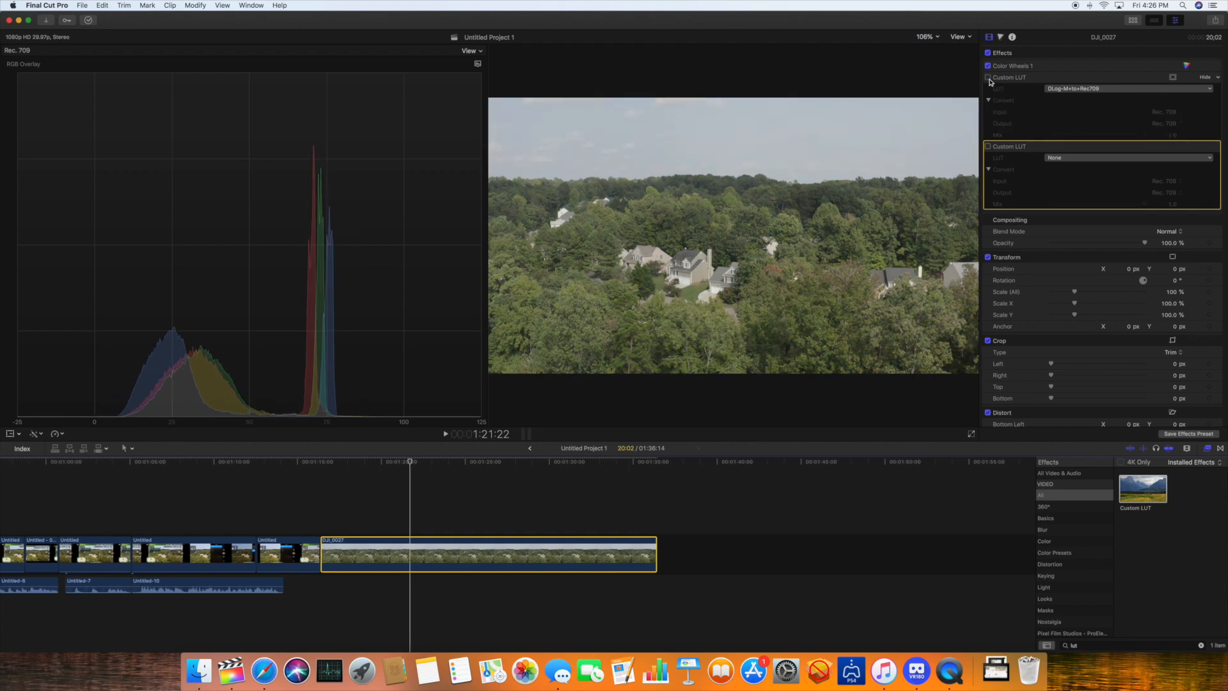